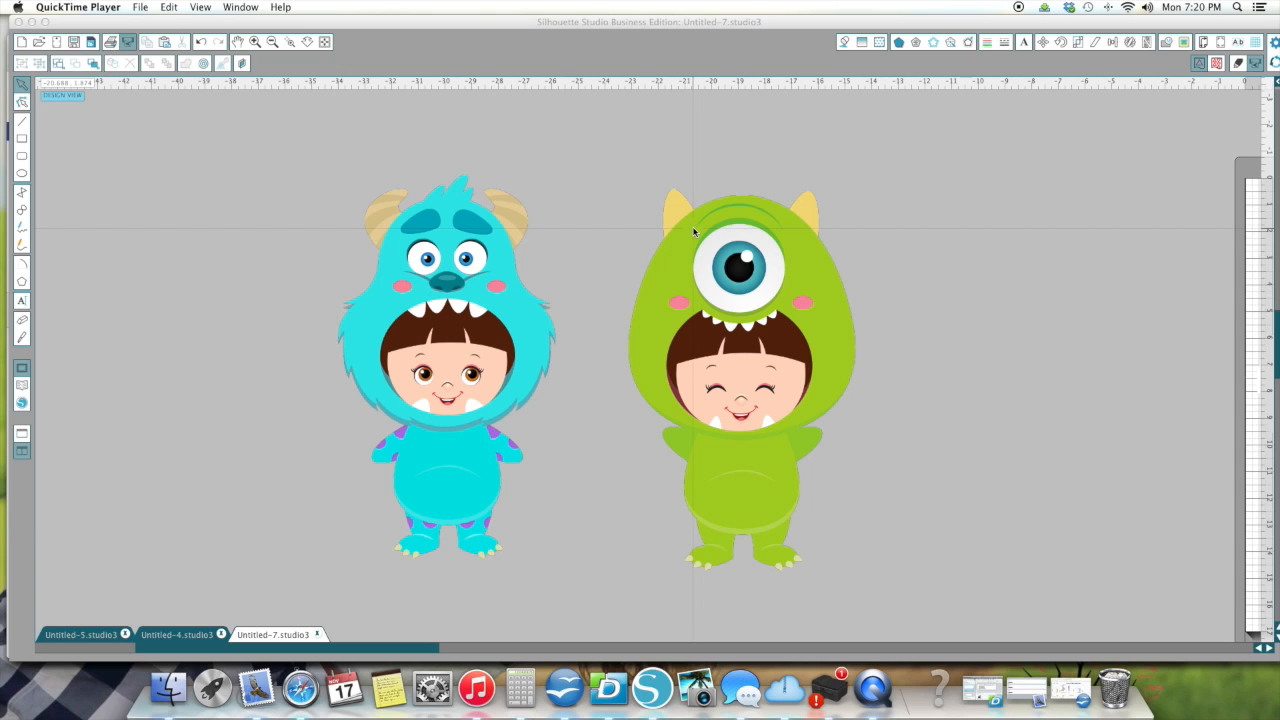
{"action": "mouse_move", "coordinate": [688, 230]}
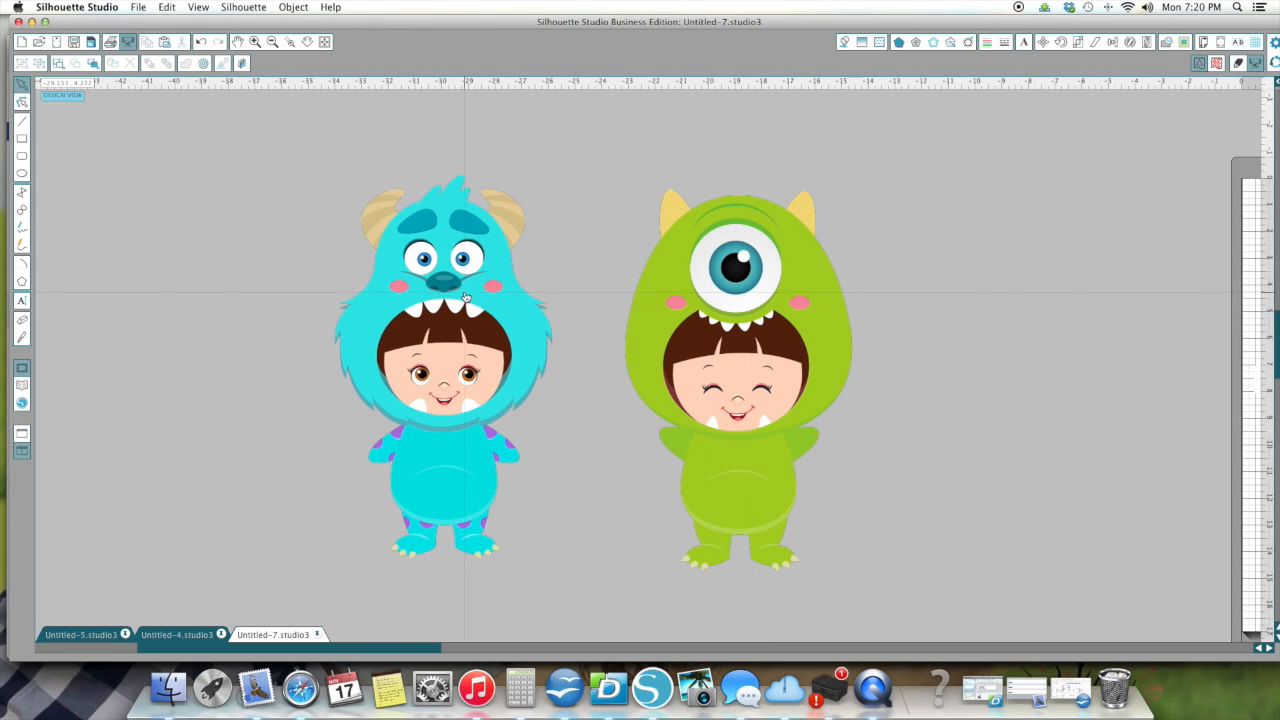
Open the tracing tools to trace the Mike costume image.
{"action": "left_click", "coordinate": [735, 280]}
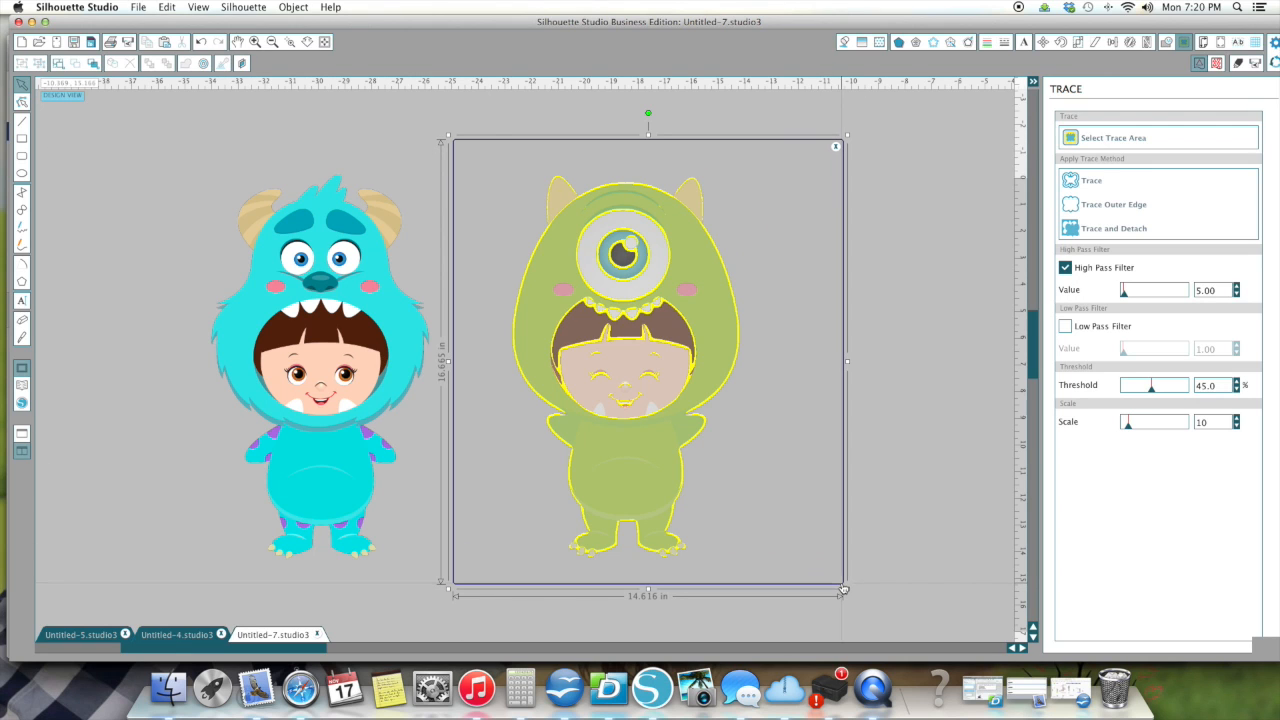
Trial-trace Mike with high pass filter off and a nudged threshold, then start a new trace area.
{"action": "left_click", "coordinate": [1064, 267]}
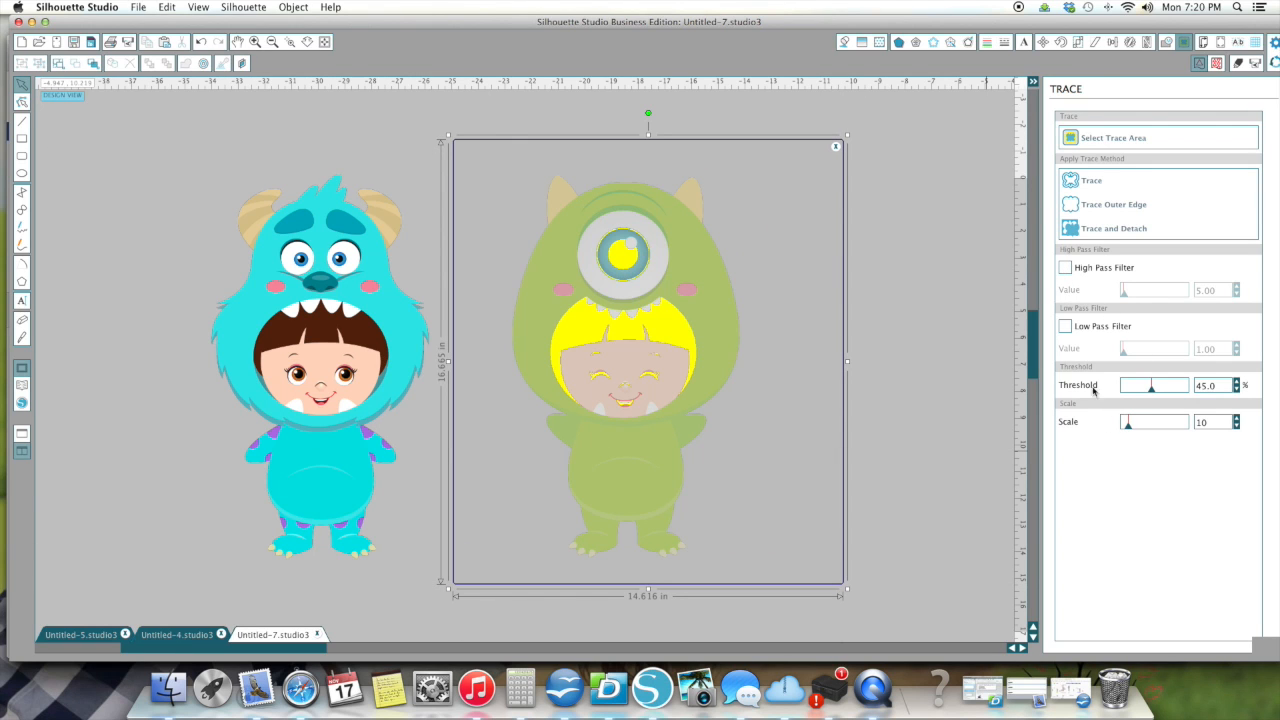
{"action": "left_click_drag", "start_coordinate": [1152, 385], "coordinate": [1175, 385]}
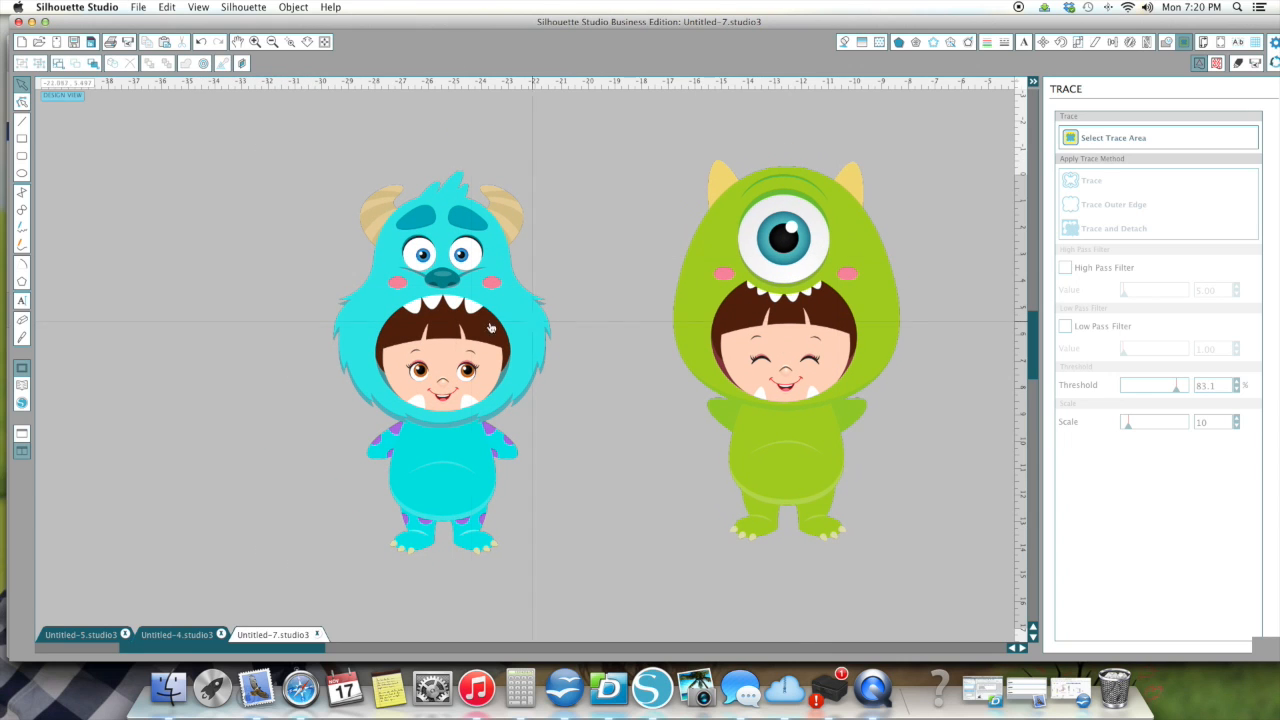
{"action": "left_click", "coordinate": [445, 360]}
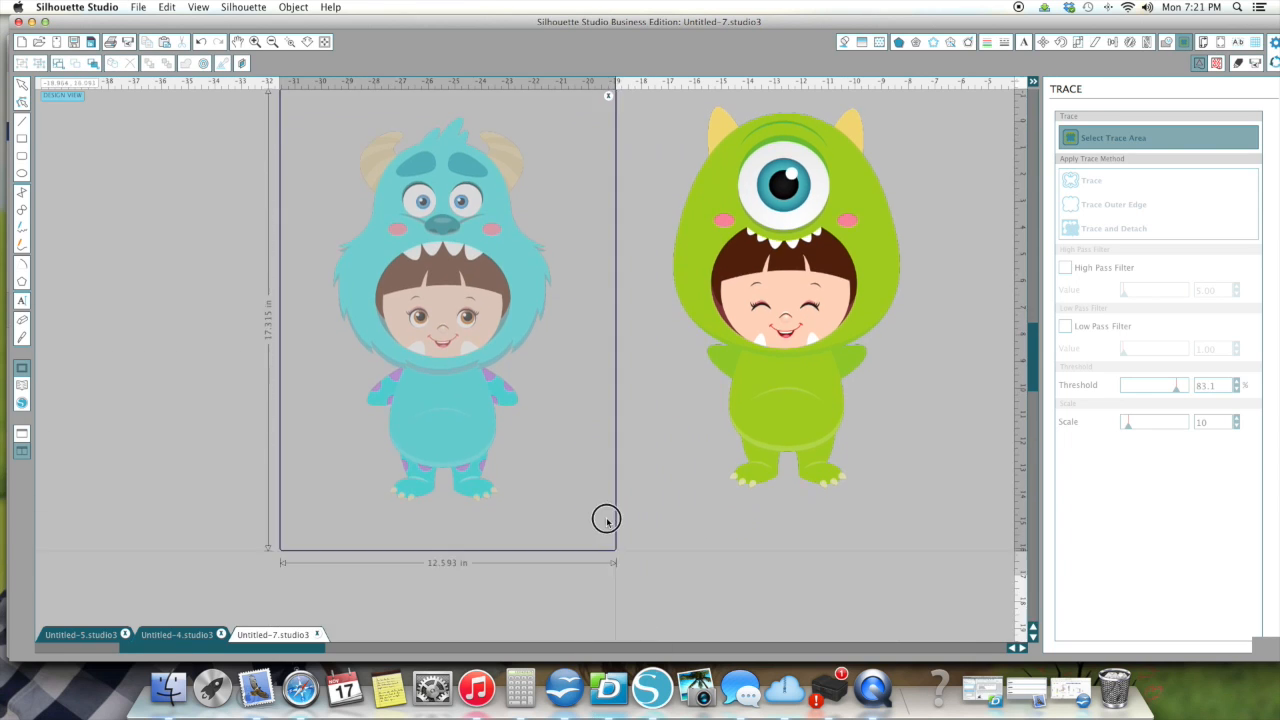
Trace Sully with high pass filter off, fine-tuning the threshold to about 69.6%.
{"action": "left_click", "coordinate": [1065, 267]}
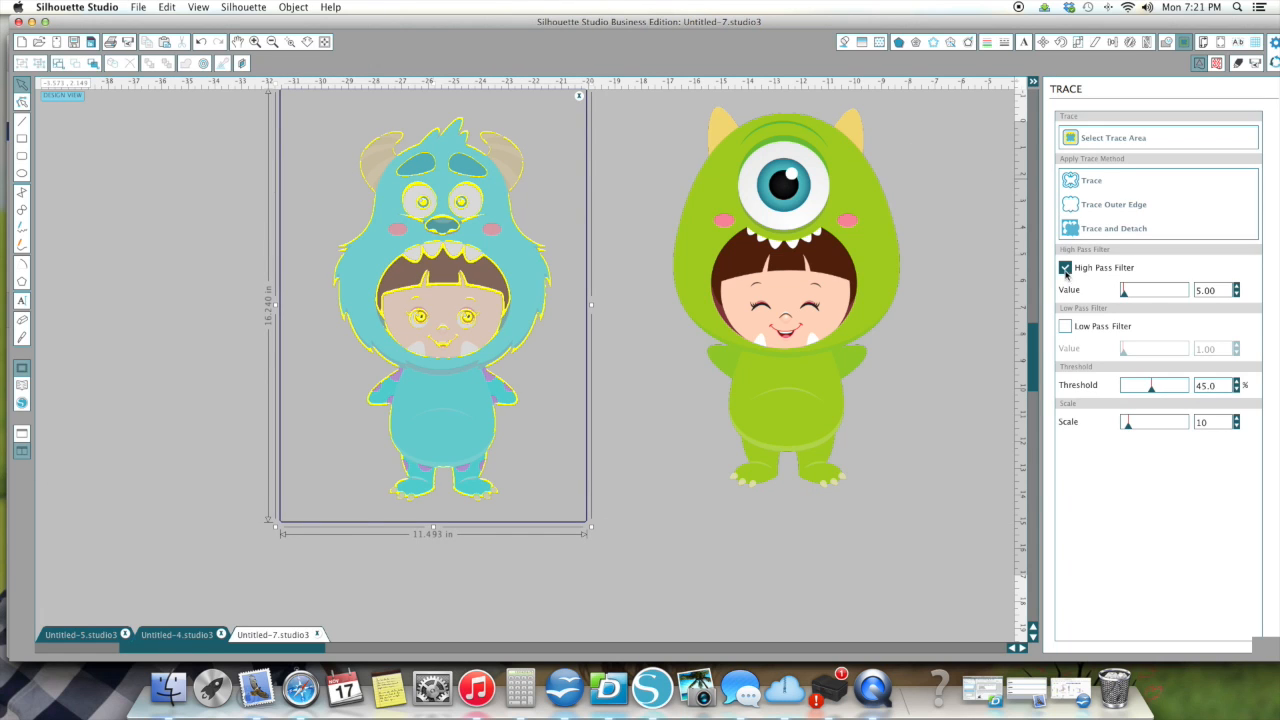
{"action": "left_click", "coordinate": [1065, 267]}
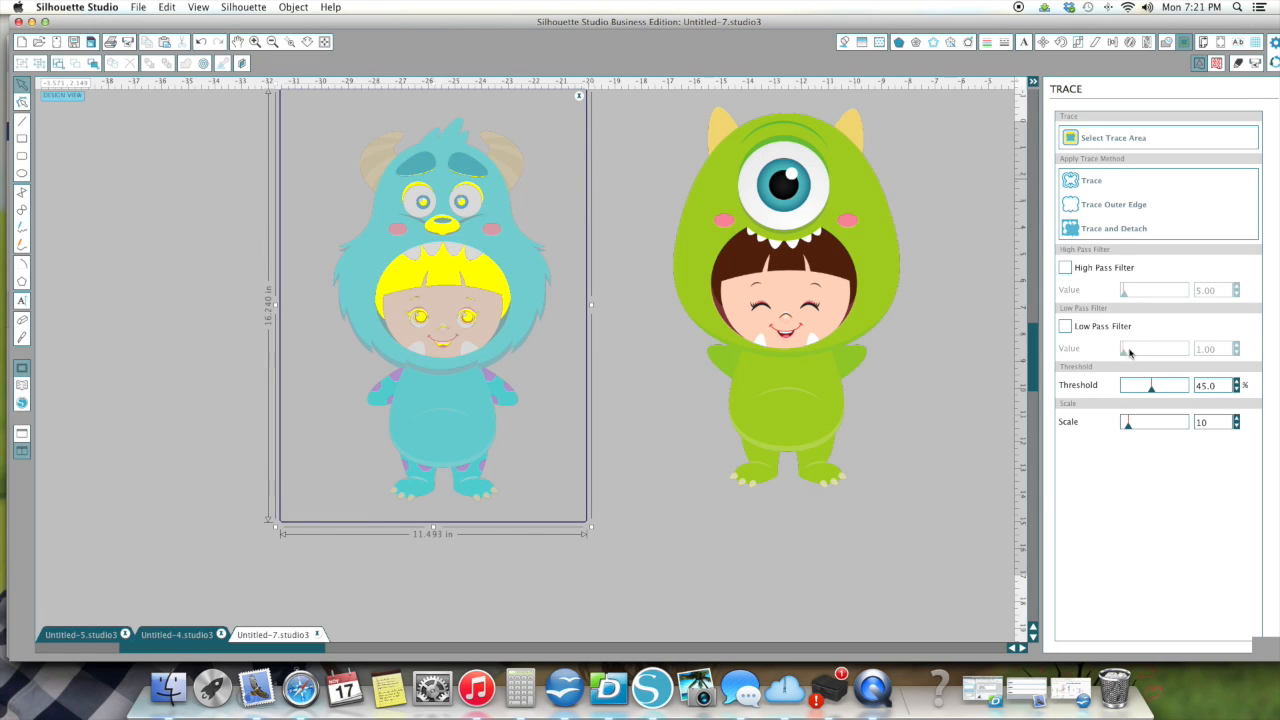
{"action": "left_click_drag", "start_coordinate": [1150, 385], "coordinate": [1158, 385]}
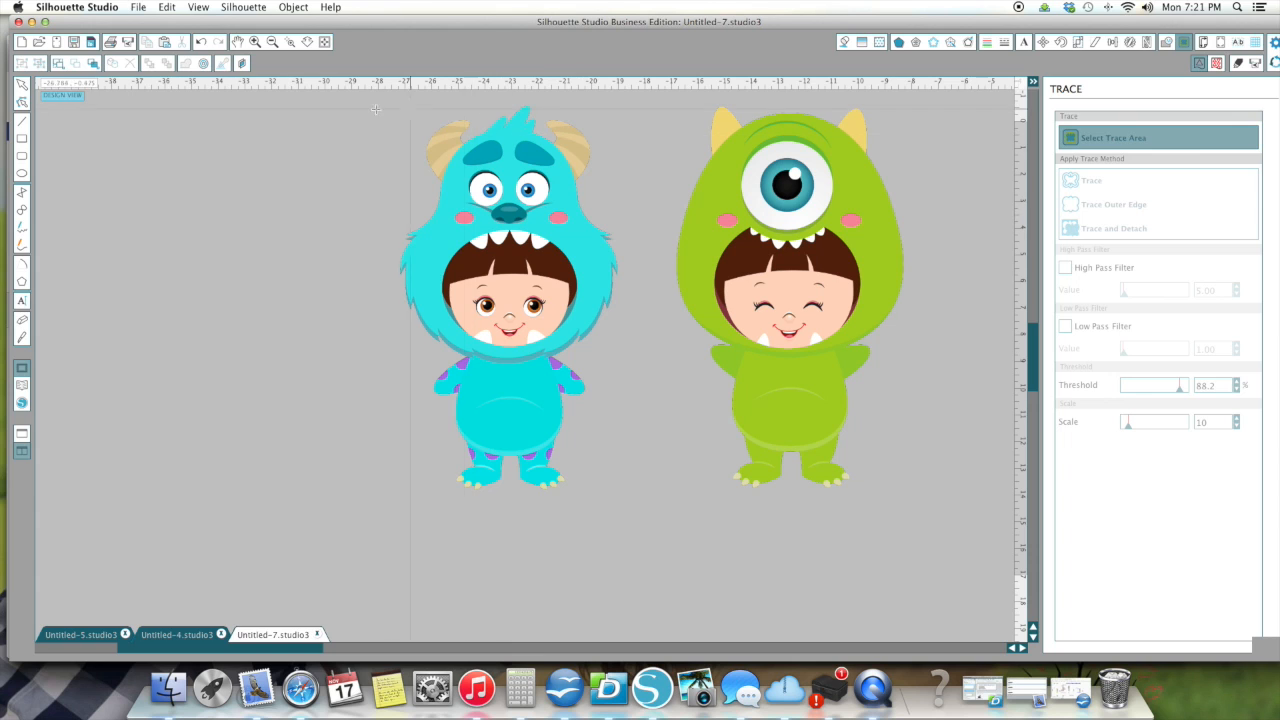
{"action": "left_click", "coordinate": [1066, 267]}
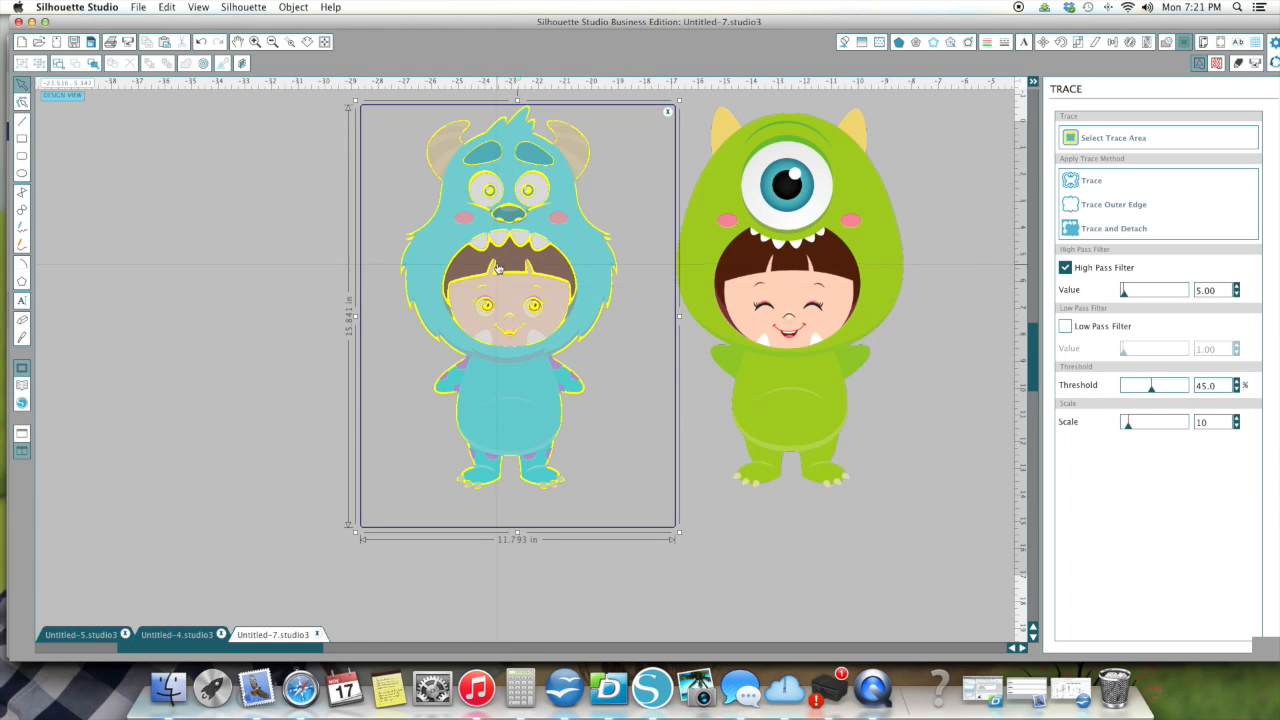
{"action": "left_click", "coordinate": [1065, 267]}
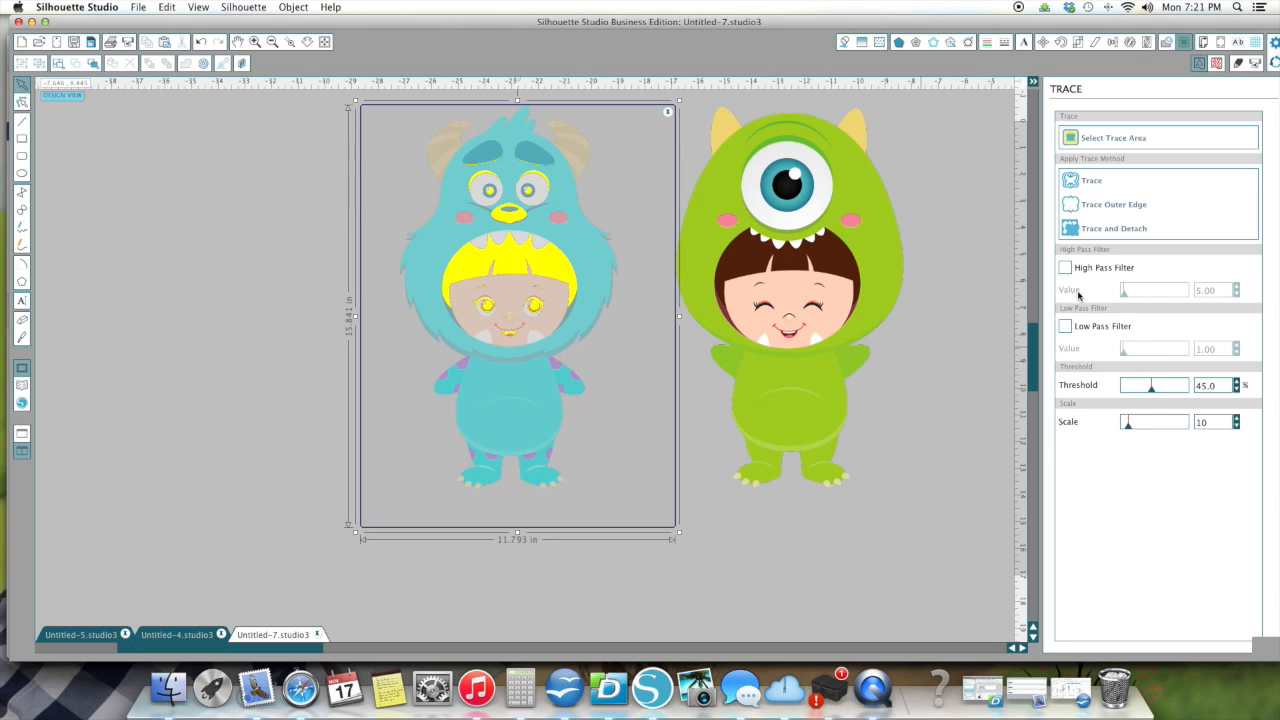
{"action": "left_click_drag", "start_coordinate": [1130, 385], "coordinate": [1178, 385]}
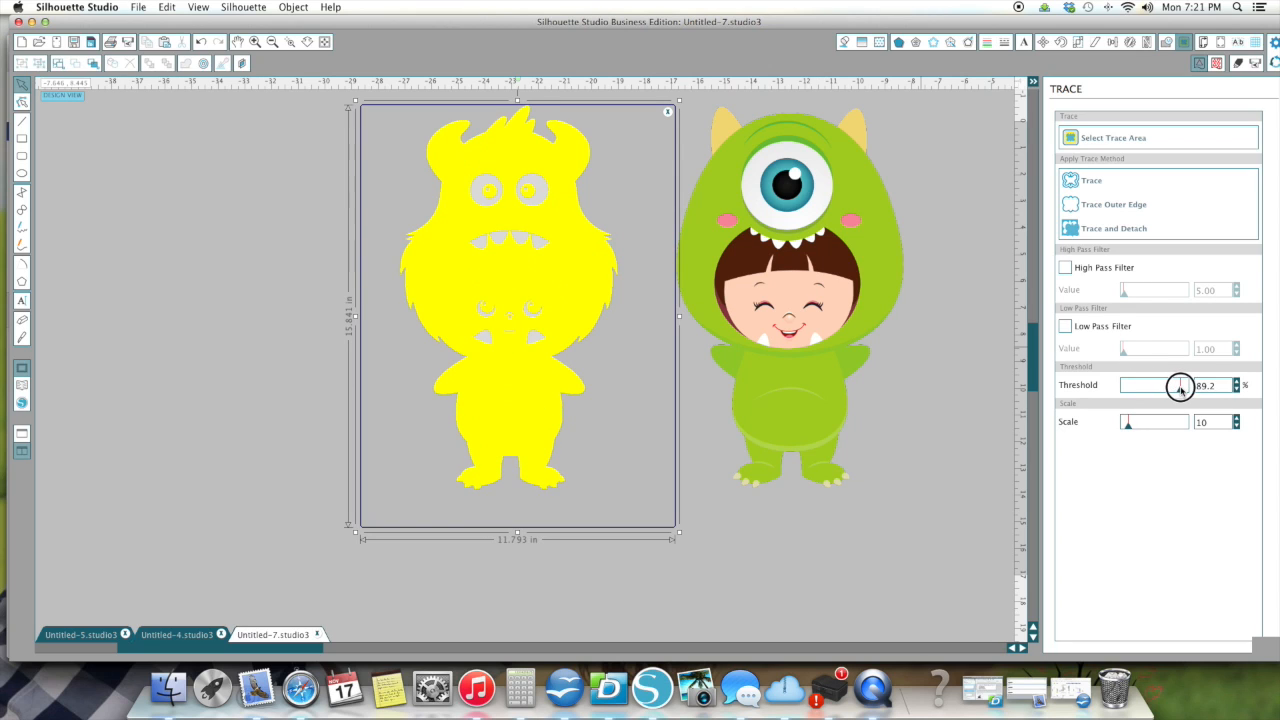
{"action": "left_click_drag", "start_coordinate": [1180, 385], "coordinate": [1168, 385]}
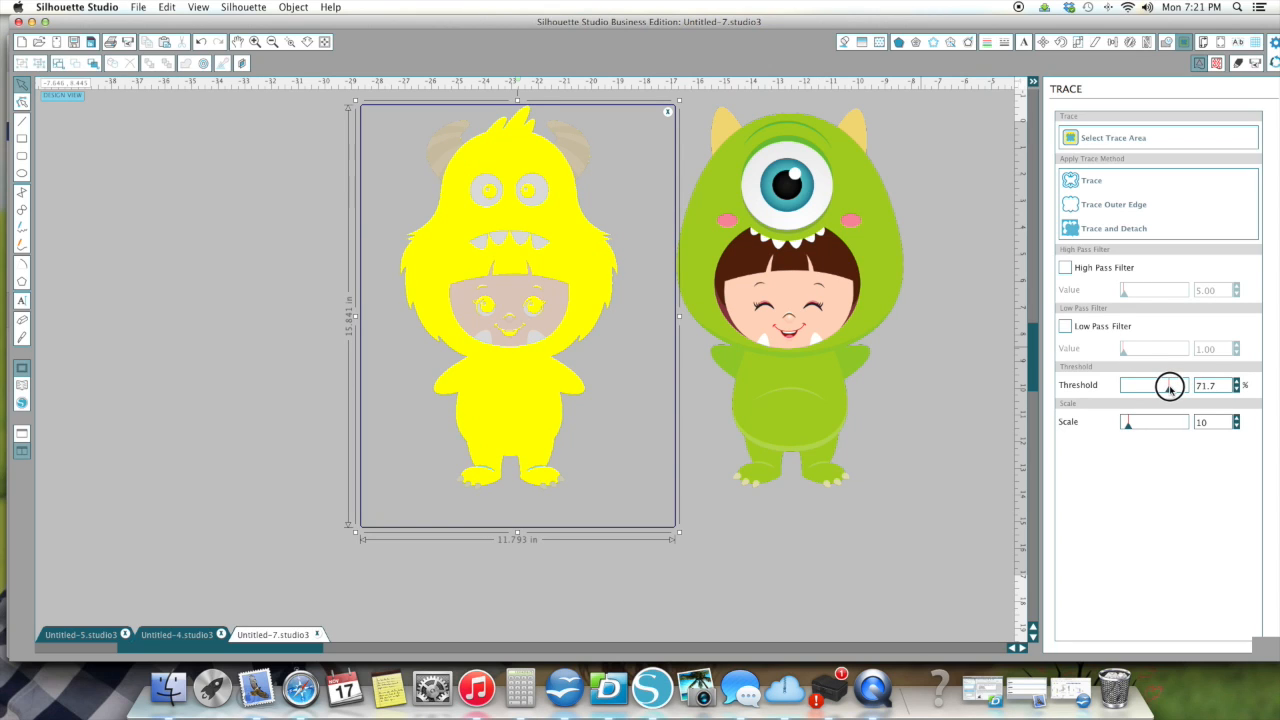
{"action": "left_click_drag", "start_coordinate": [1180, 385], "coordinate": [1167, 385]}
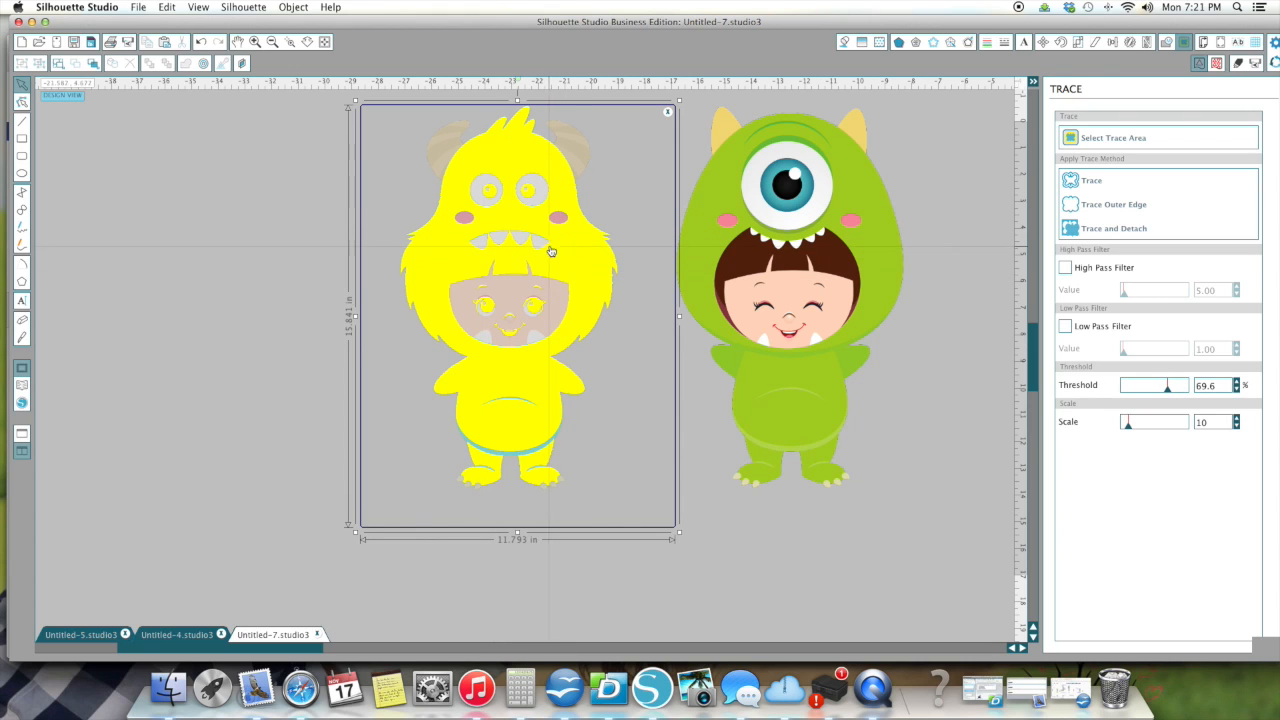
{"action": "mouse_move", "coordinate": [637, 323]}
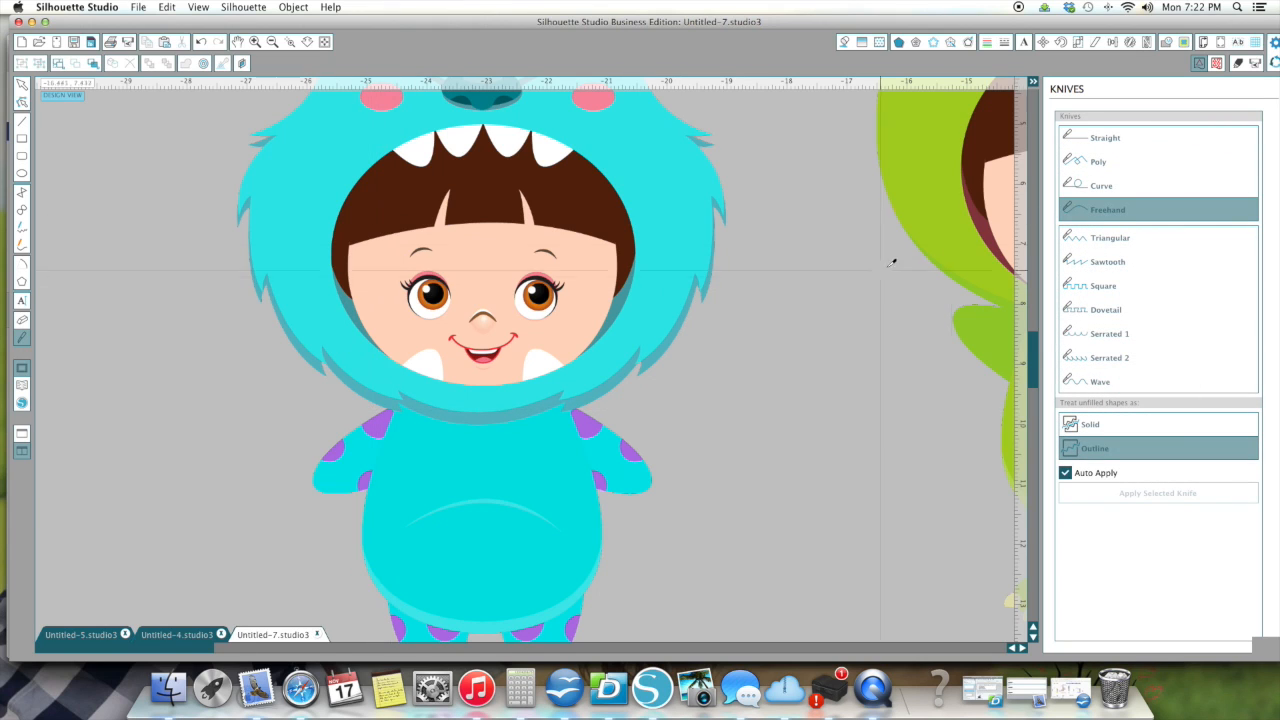
With the Curve knife, cut beneath Sully's face and around Boo's face opening.
{"action": "left_click", "coordinate": [1101, 185]}
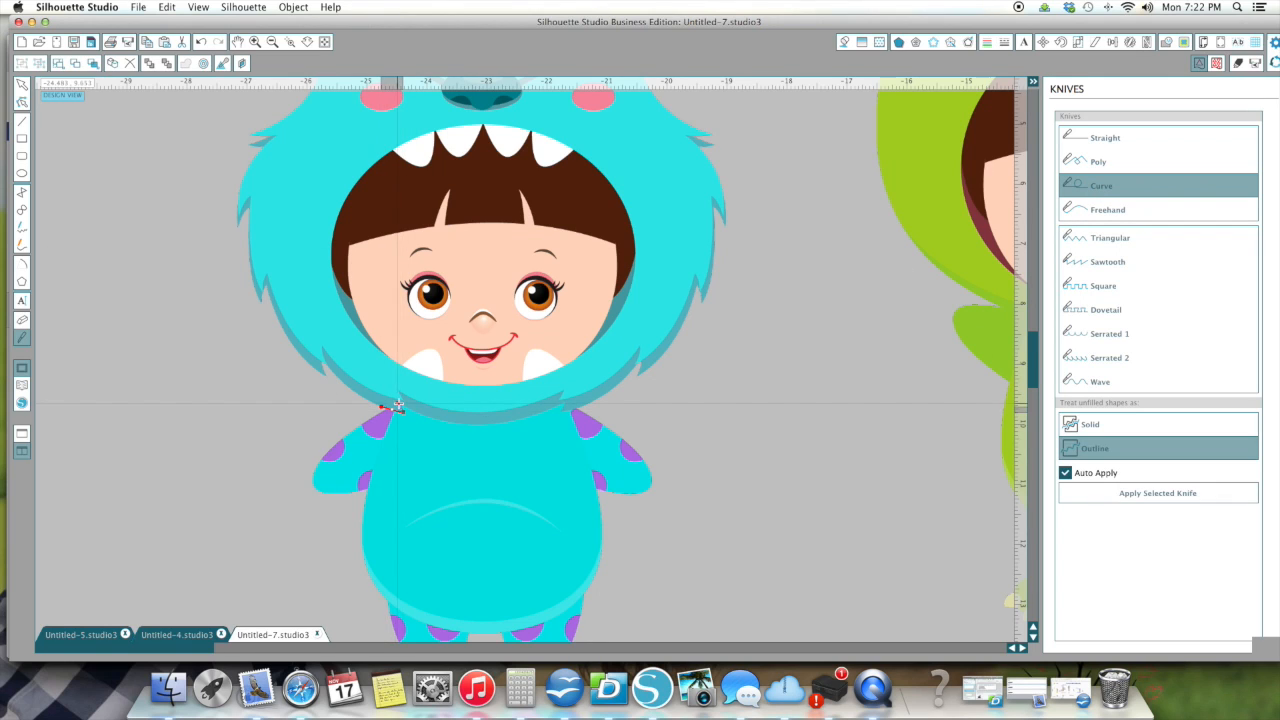
{"action": "left_click_drag", "start_coordinate": [382, 408], "coordinate": [450, 425]}
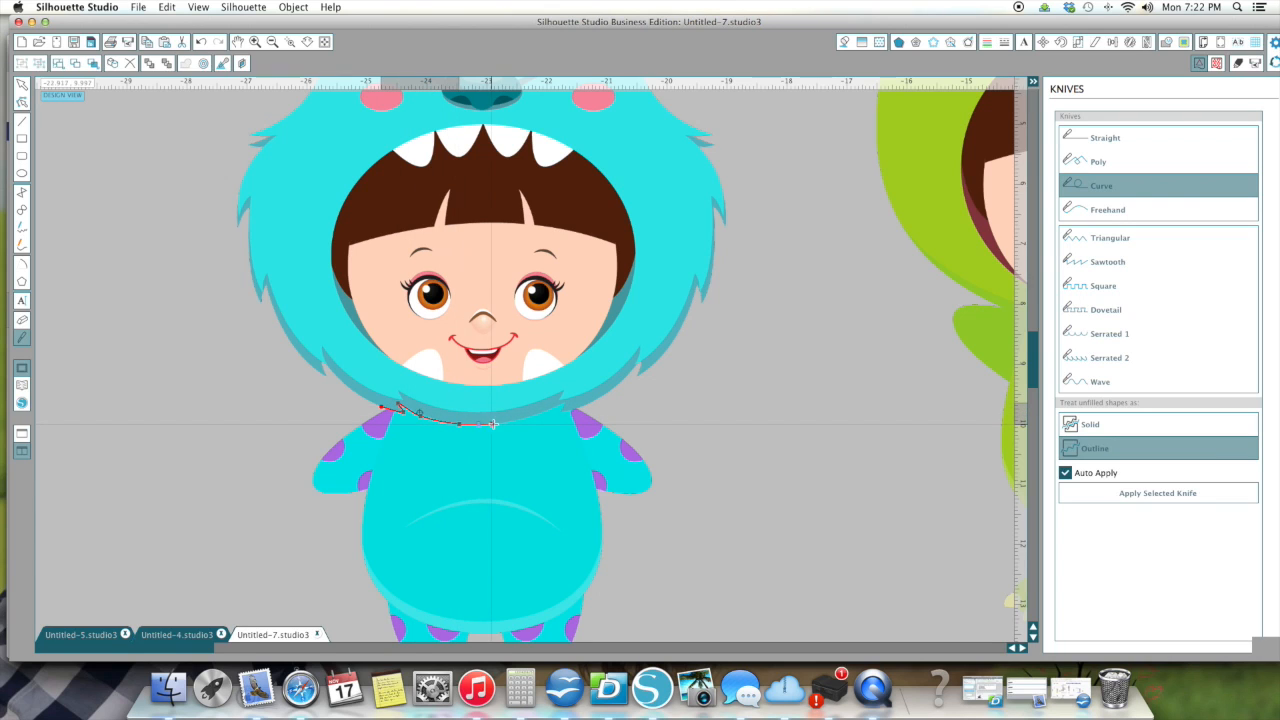
{"action": "left_click_drag", "start_coordinate": [490, 424], "coordinate": [565, 407]}
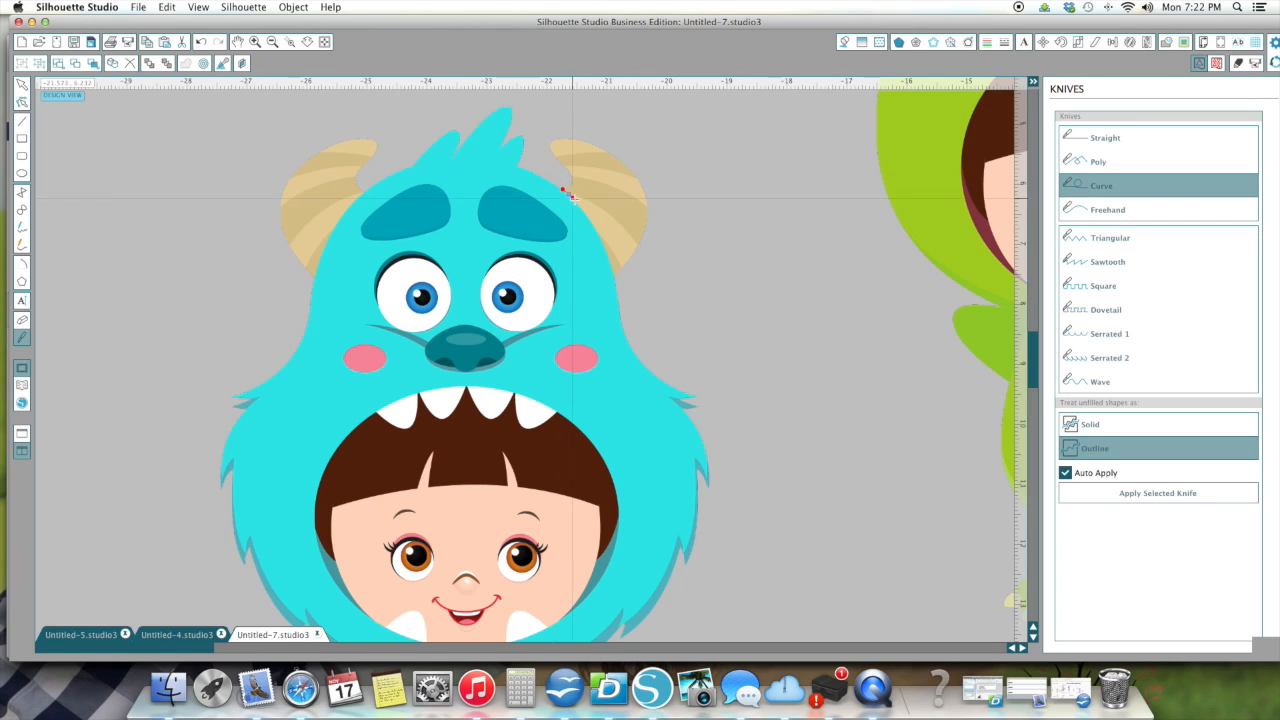
{"action": "left_click_drag", "start_coordinate": [562, 190], "coordinate": [598, 235]}
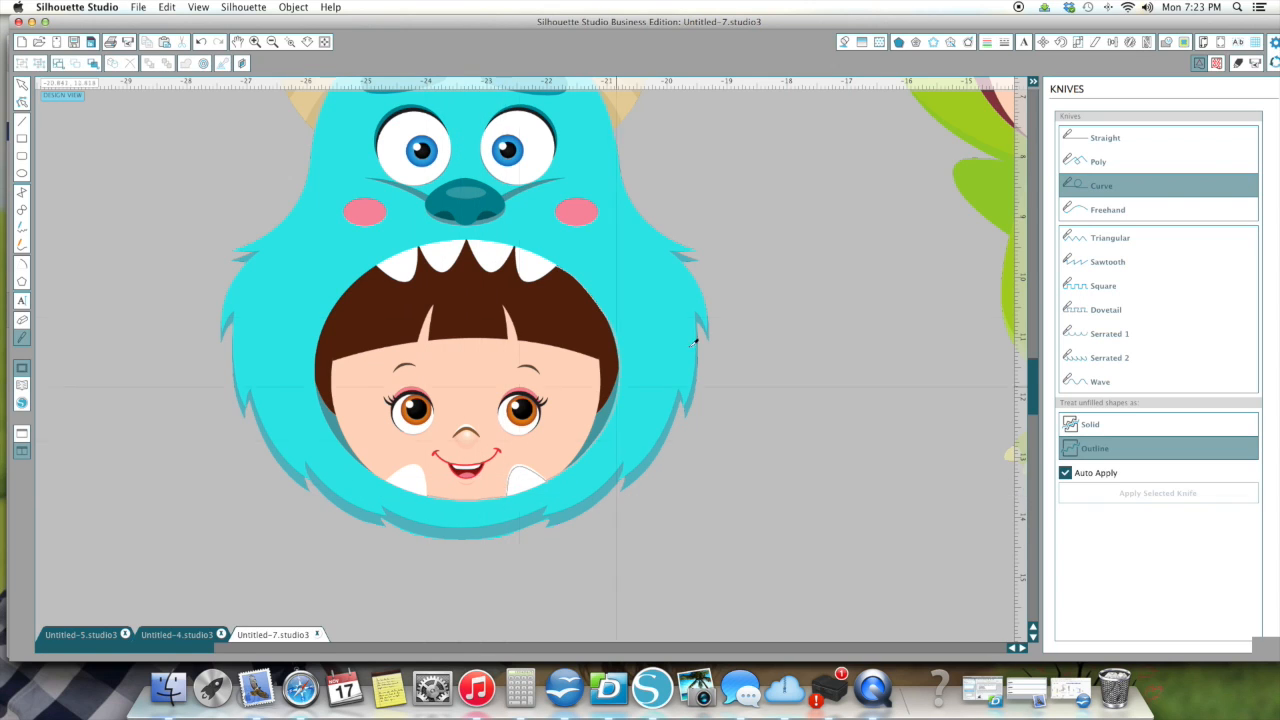
Slice straight across Boo's face, zoom near the tooth, and delete the cut face piece.
{"action": "left_click", "coordinate": [1105, 137]}
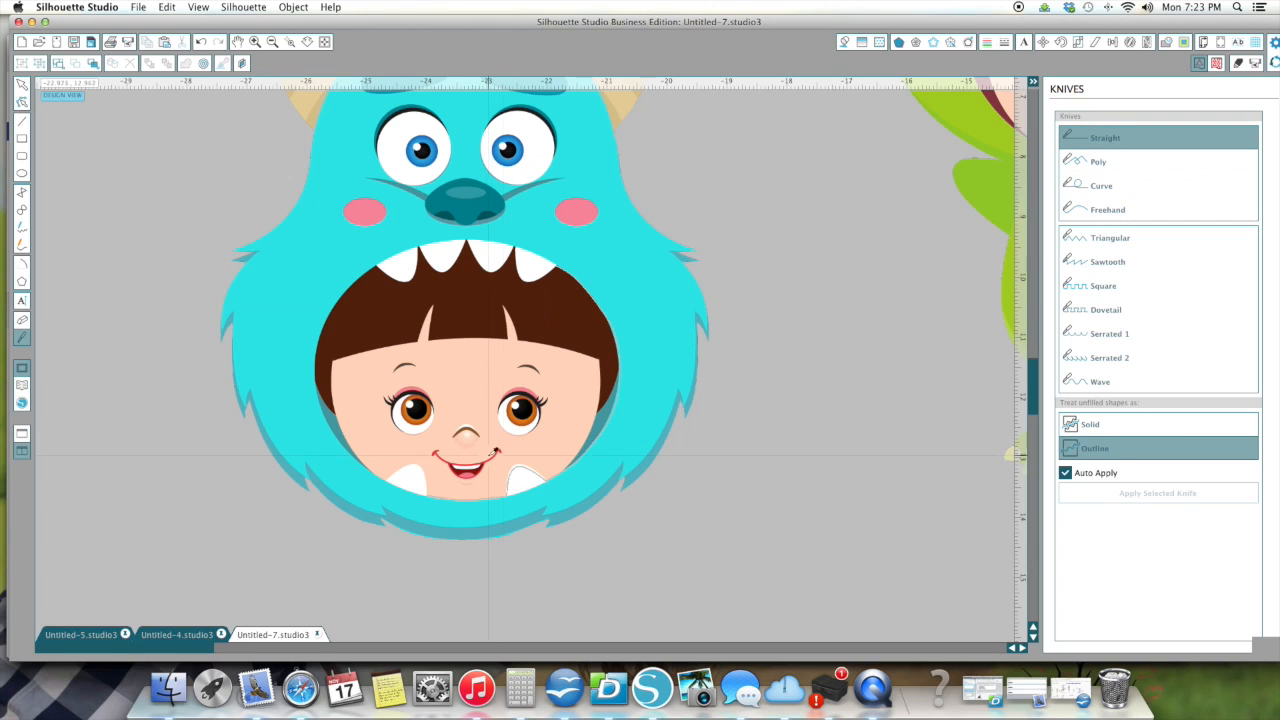
{"action": "left_click_drag", "start_coordinate": [418, 492], "coordinate": [565, 267]}
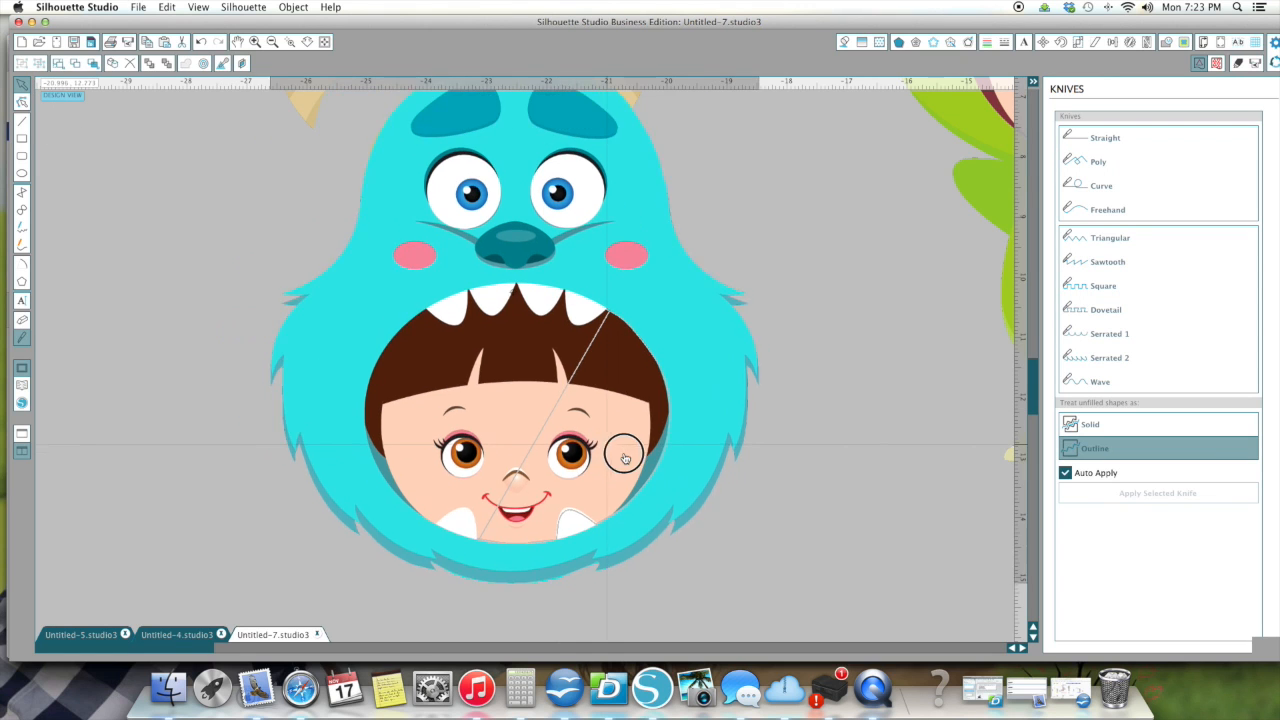
{"action": "left_click", "coordinate": [256, 41]}
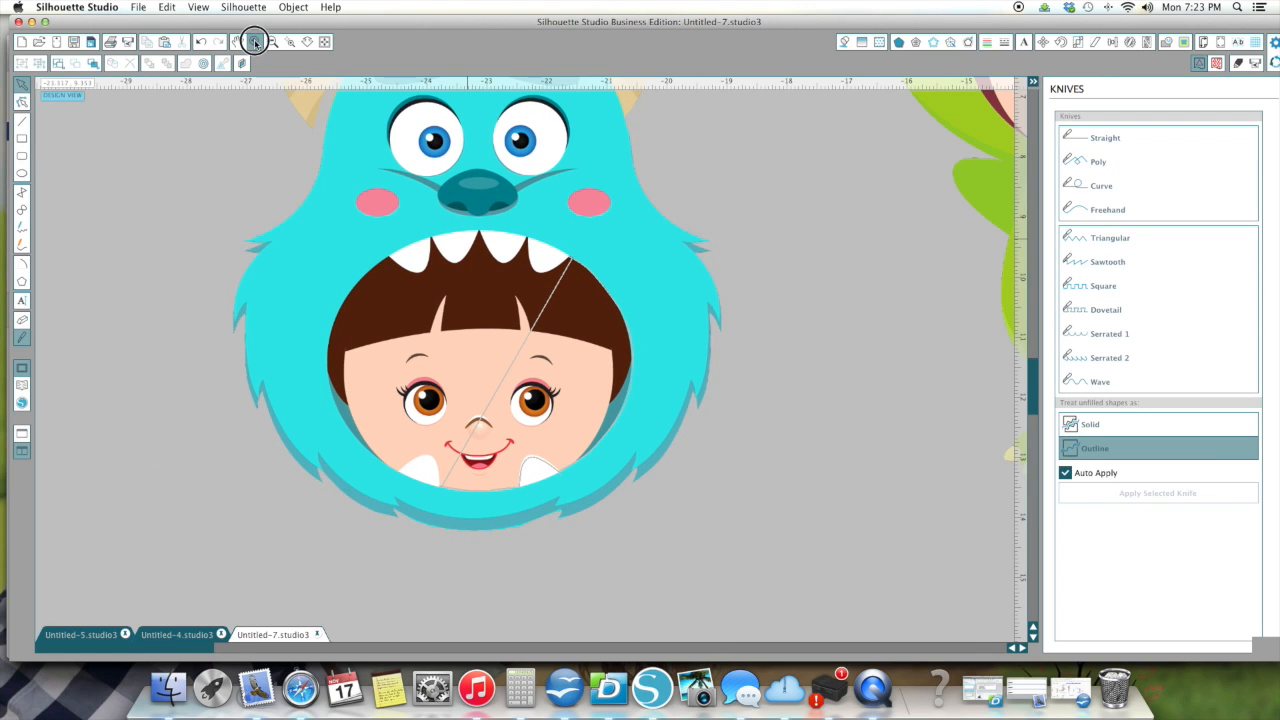
{"action": "left_click", "coordinate": [255, 41]}
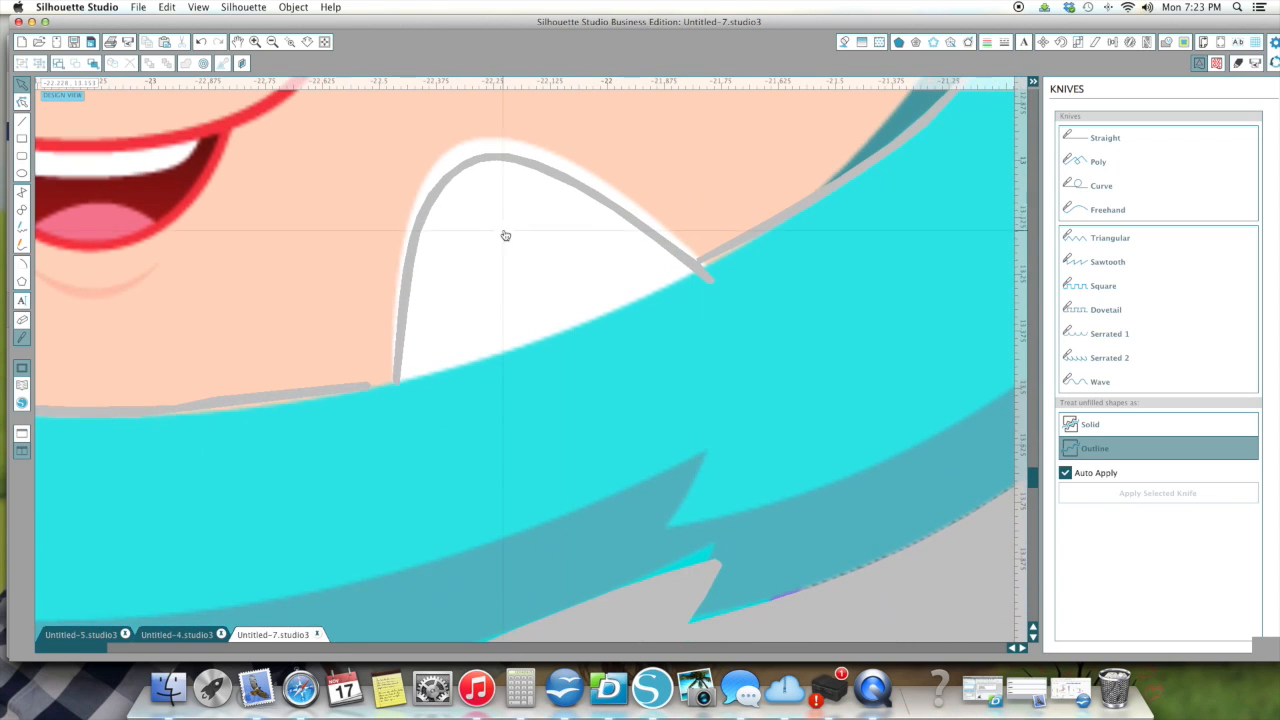
{"action": "left_click", "coordinate": [1105, 137]}
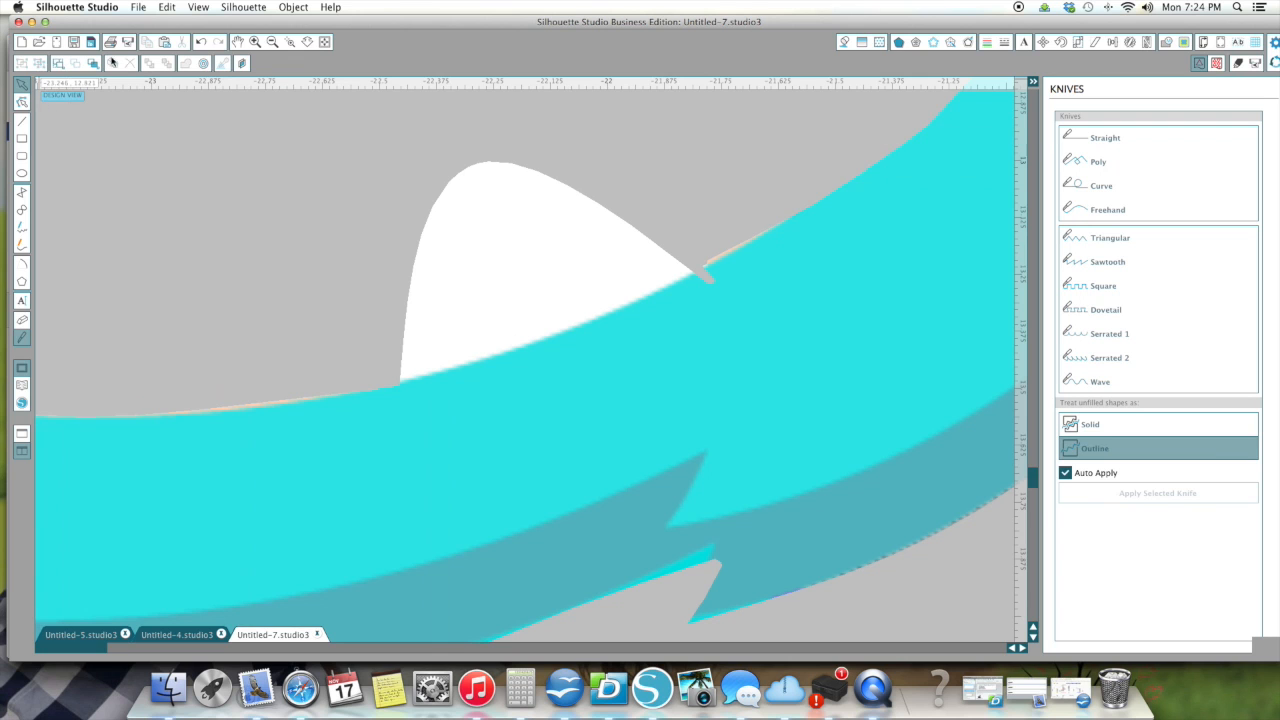
{"action": "left_click", "coordinate": [270, 41]}
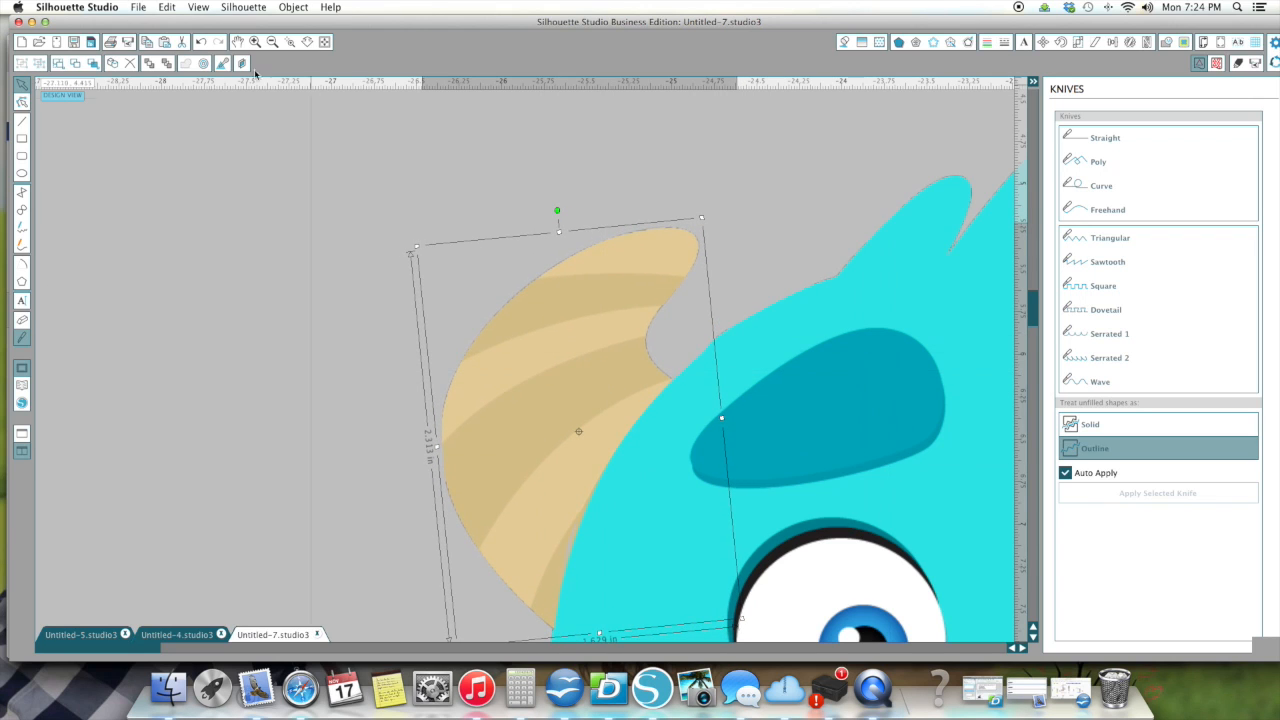
Zoom out twice from the left horn to view the whole Sully head.
{"action": "left_click", "coordinate": [271, 41]}
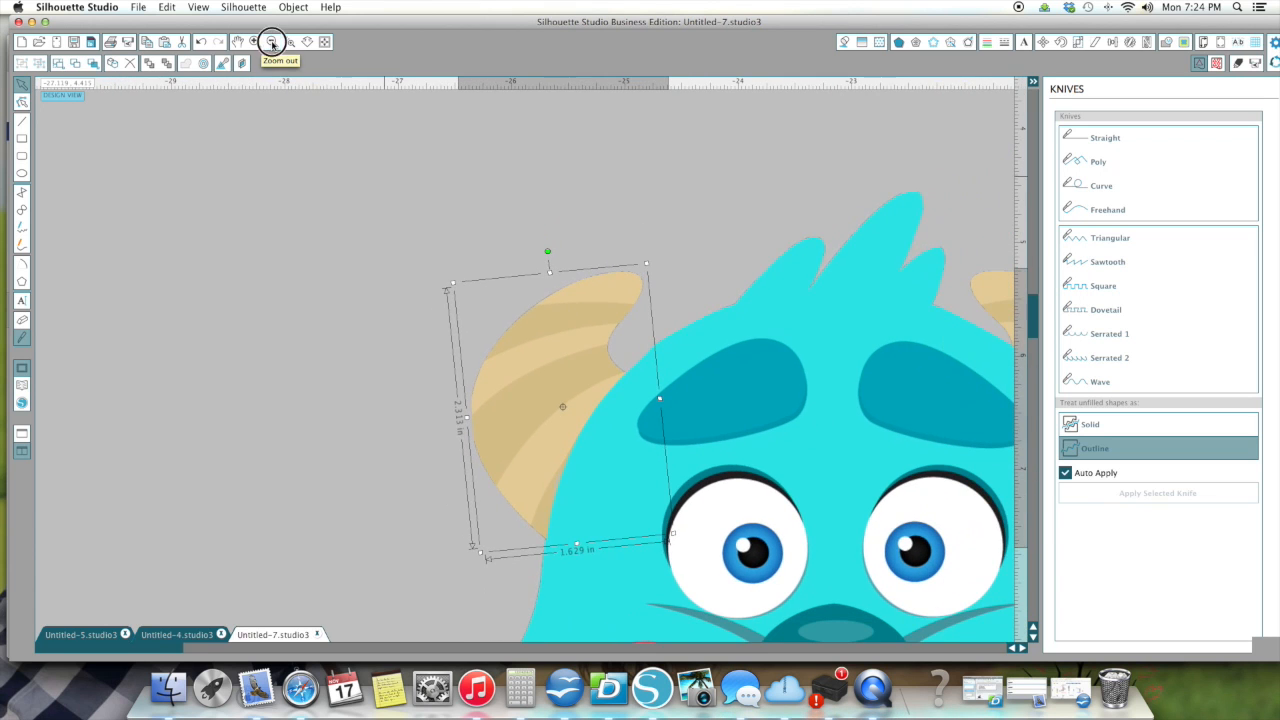
{"action": "left_click", "coordinate": [272, 41]}
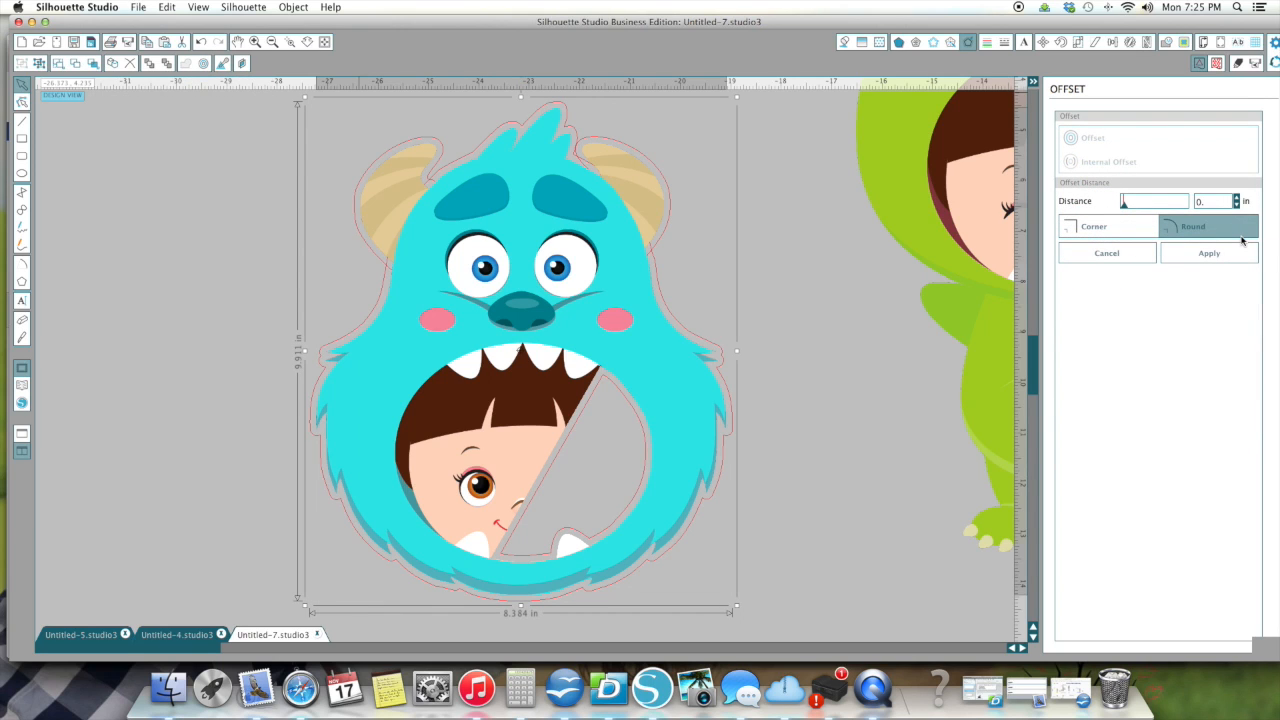
Offset the Sully head by 0.5 in, filled white, with its line colour adjusted.
{"action": "type", "text": "0..5"}
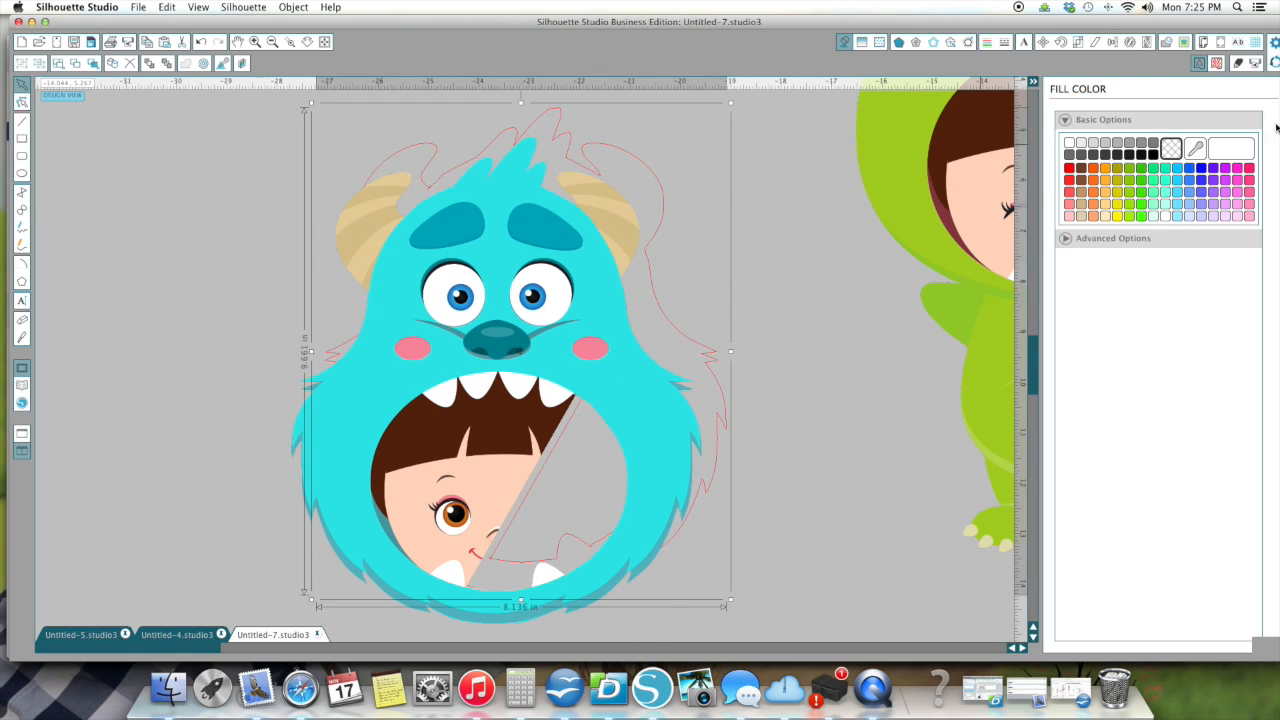
{"action": "left_click", "coordinate": [1235, 149]}
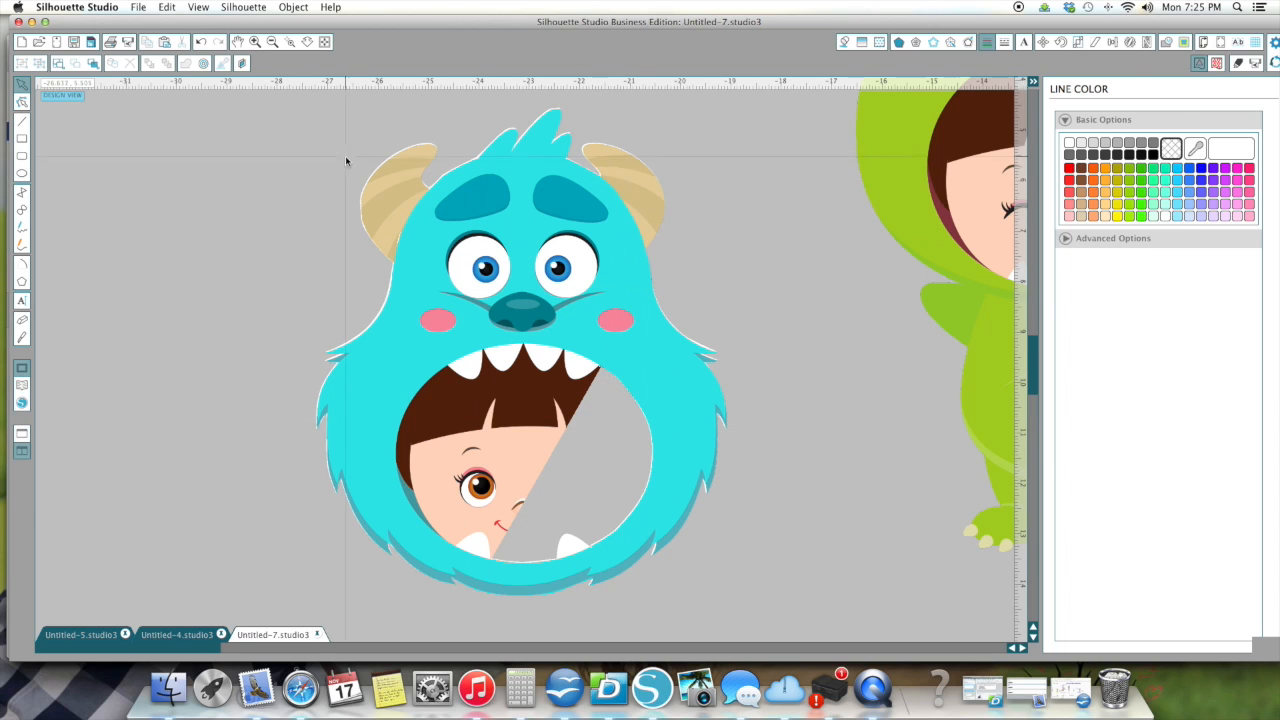
{"action": "left_click", "coordinate": [520, 350]}
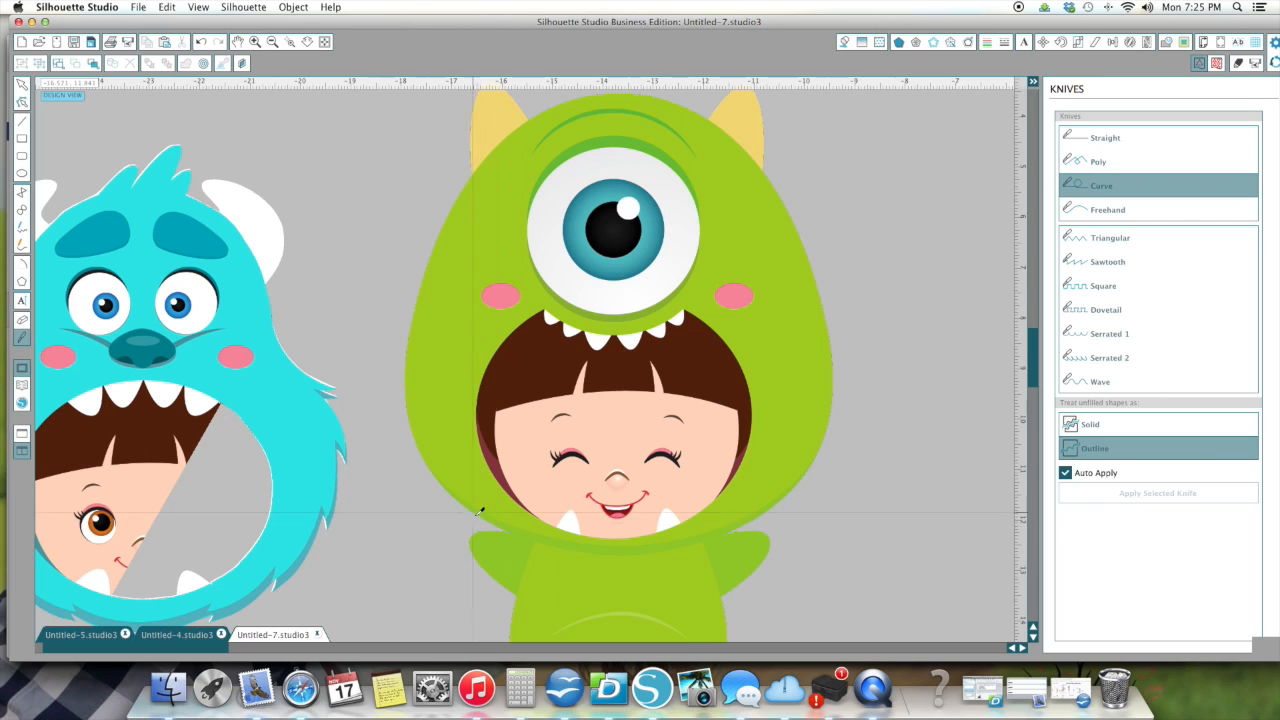
Draw a curved knife cut around the face opening in the Mike head.
{"action": "left_click_drag", "start_coordinate": [490, 528], "coordinate": [575, 555]}
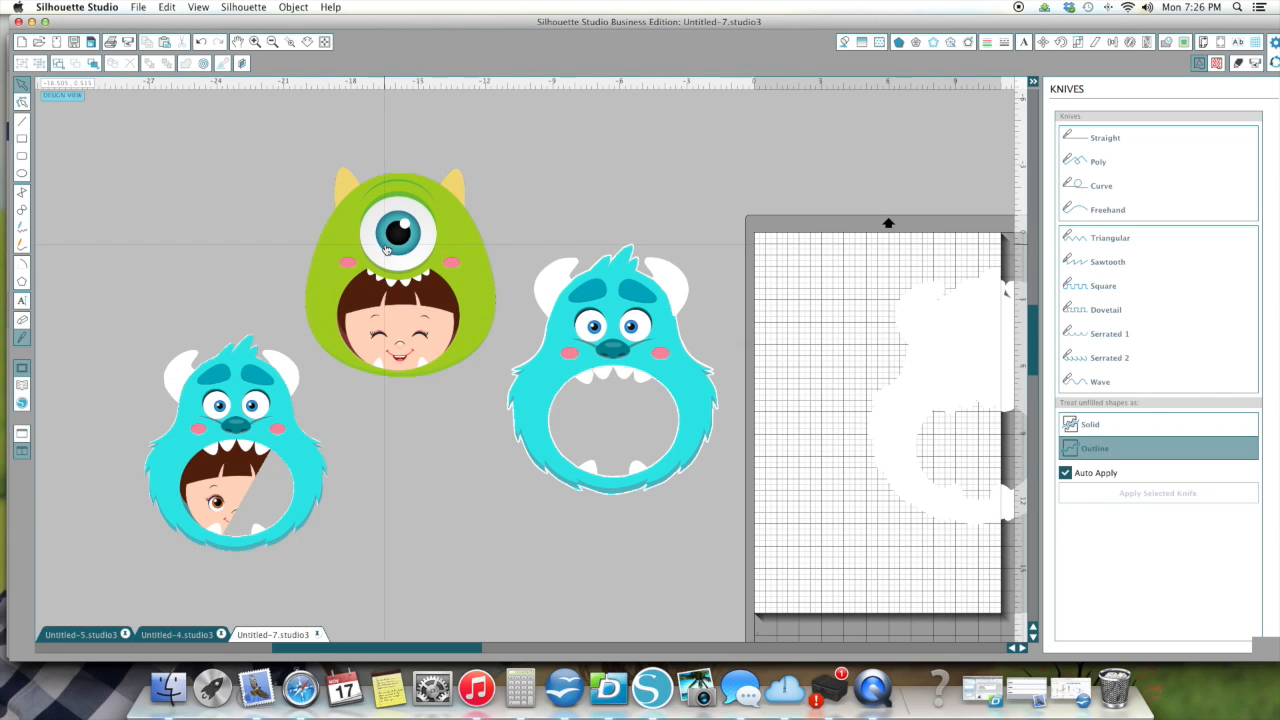
{"action": "mouse_move", "coordinate": [382, 211]}
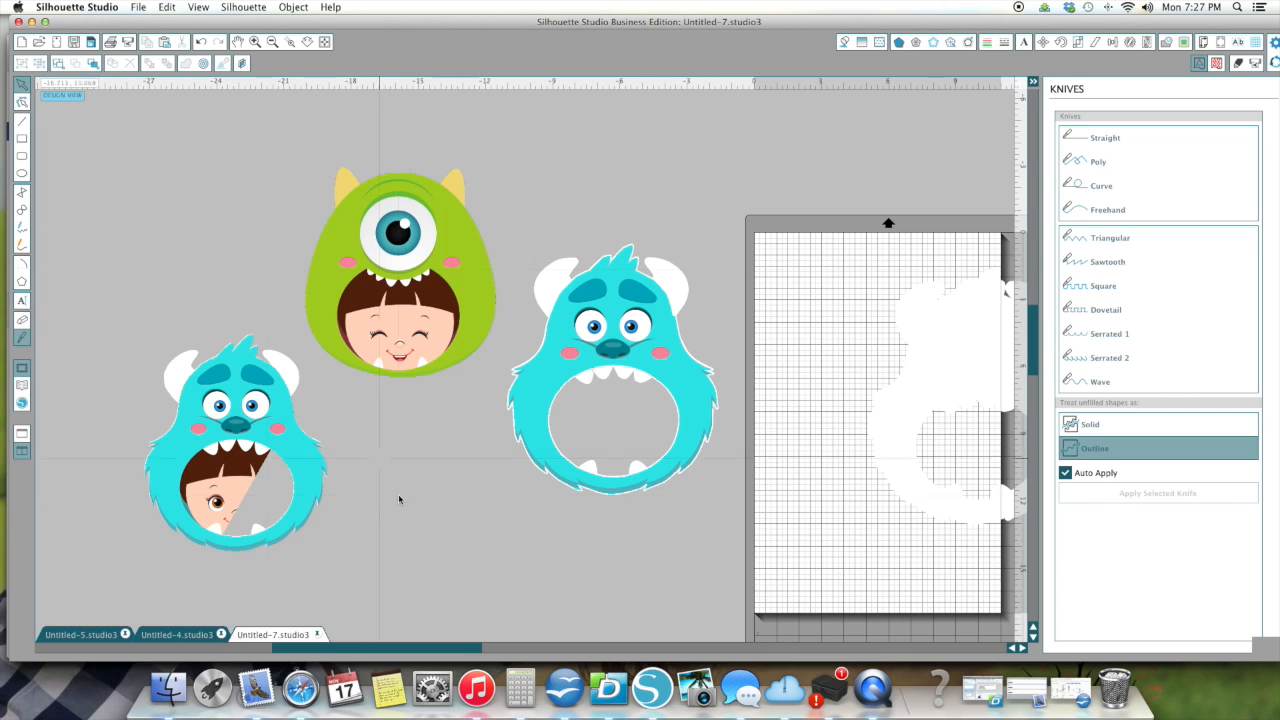
Open QuickTime Player from the Dock to stop the recording.
{"action": "left_click", "coordinate": [872, 688]}
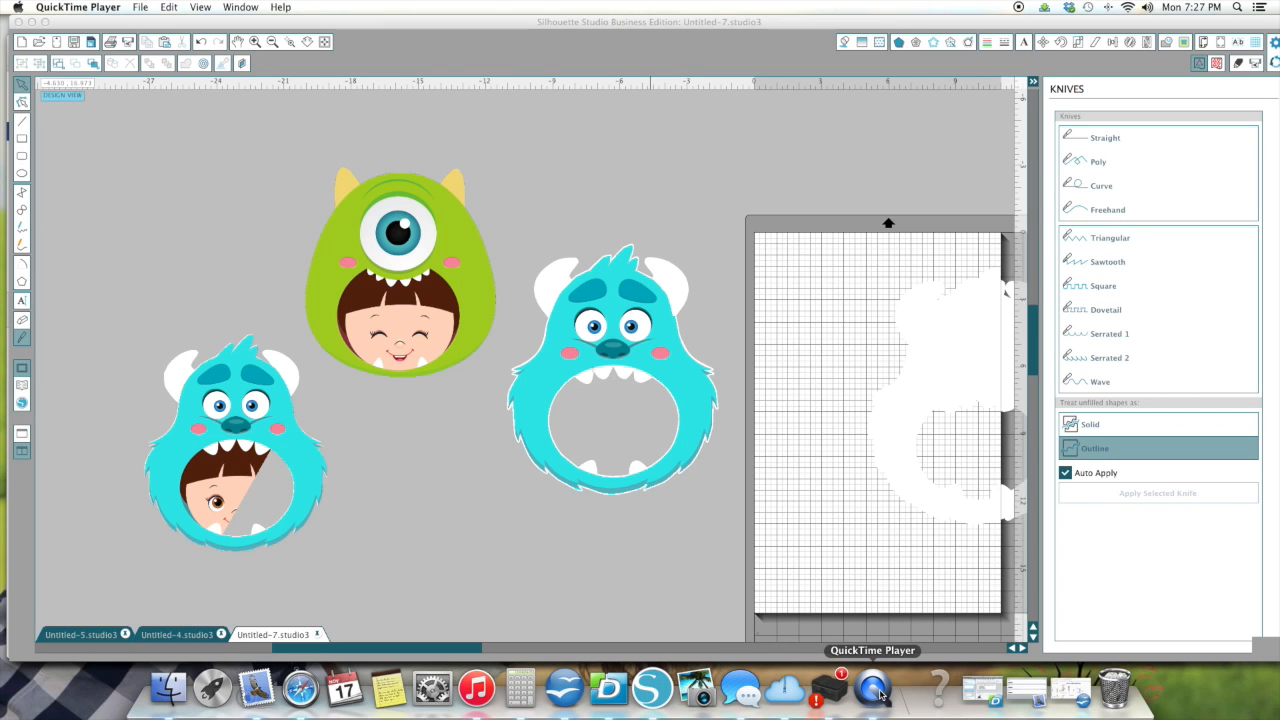
{"action": "left_click", "coordinate": [873, 687]}
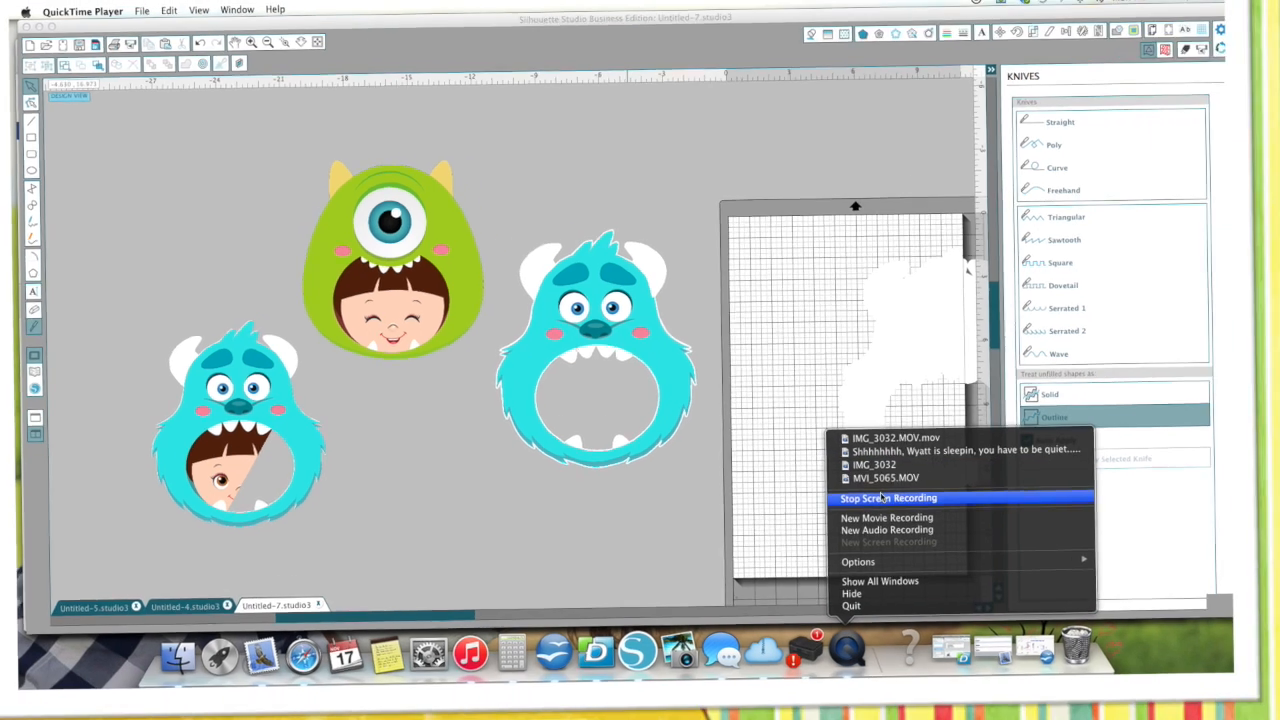